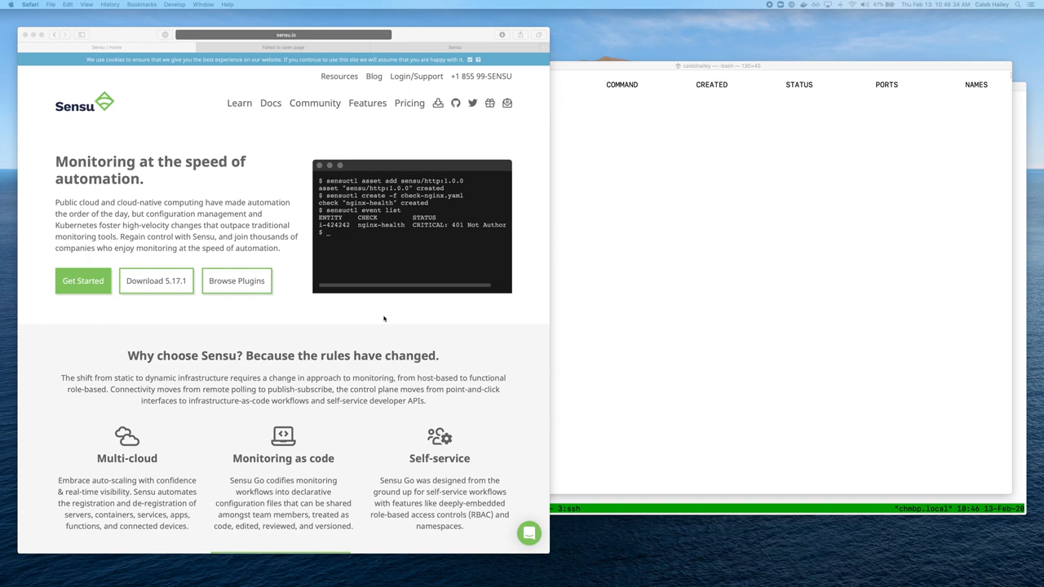
pyautogui.moveTo(127, 195)
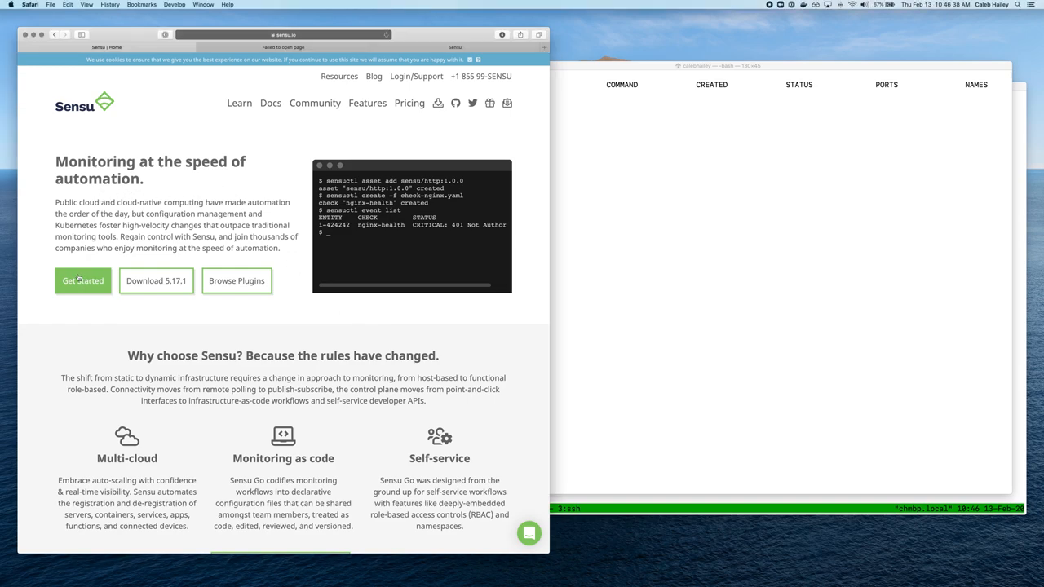
# Go from the sensu.io home page to the Sensu getting-started guide
pyautogui.click(82, 281)
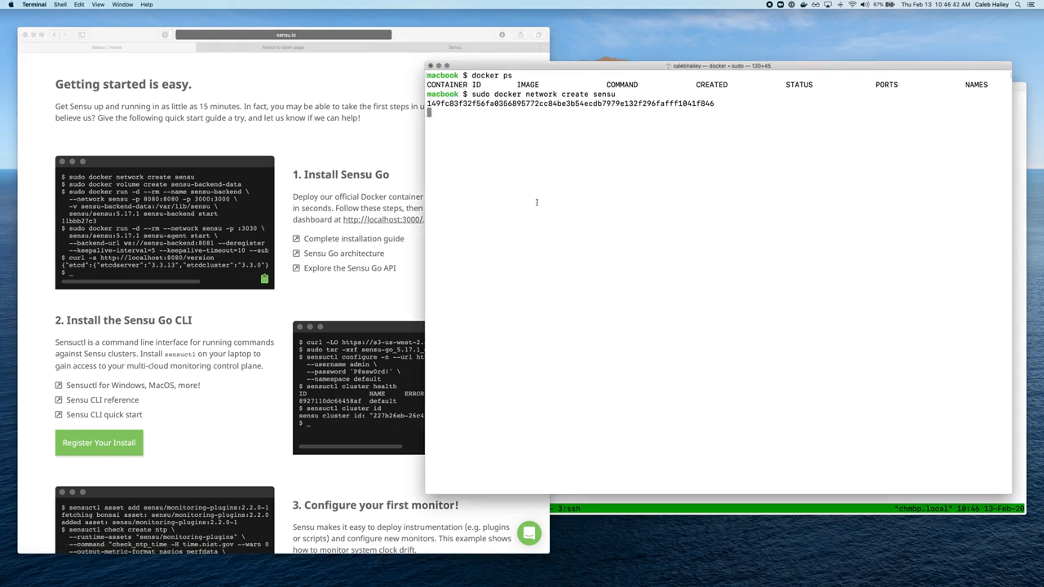
# Run the backend and agent containers, then confirm the version endpoint returns 5.17.1
pyautogui.press('Return')
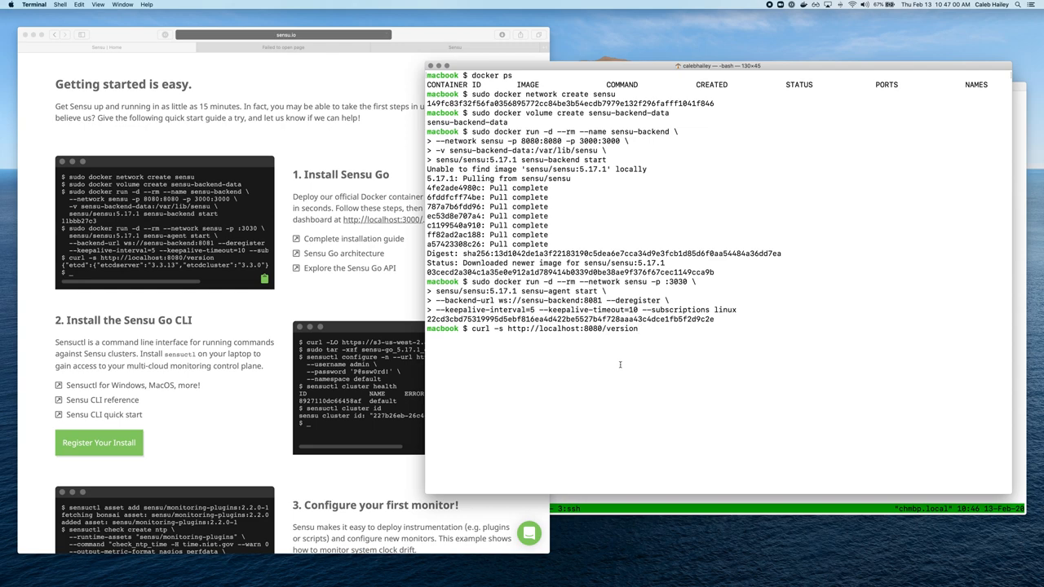
pyautogui.press('Return')
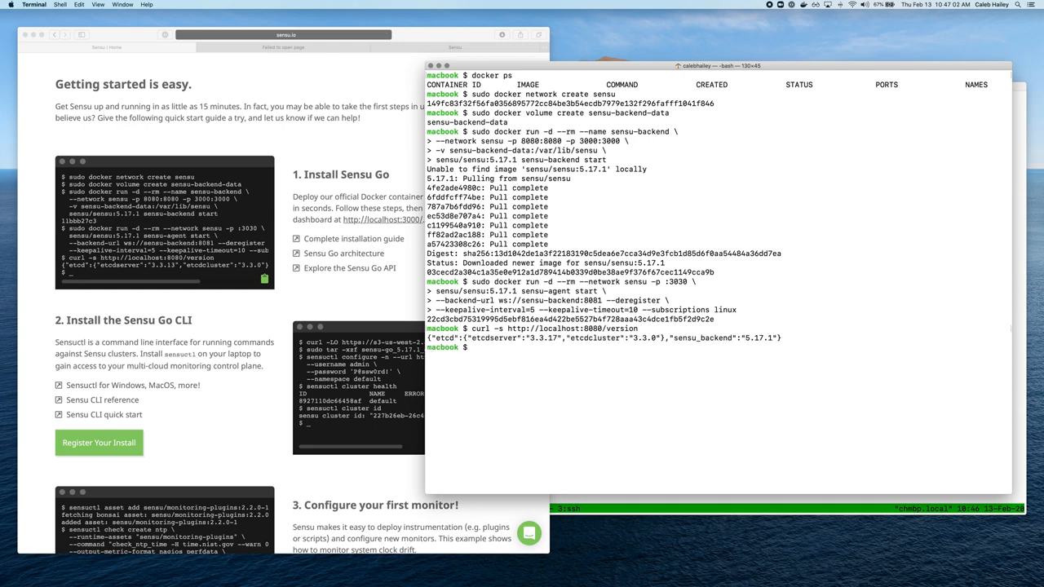
pyautogui.moveTo(507, 356)
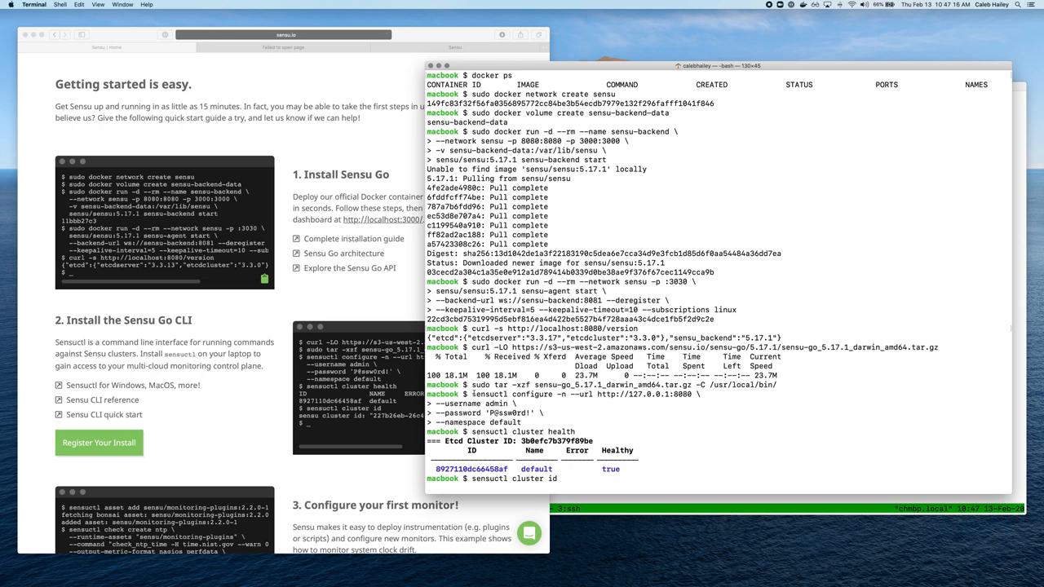
pyautogui.moveTo(574, 409)
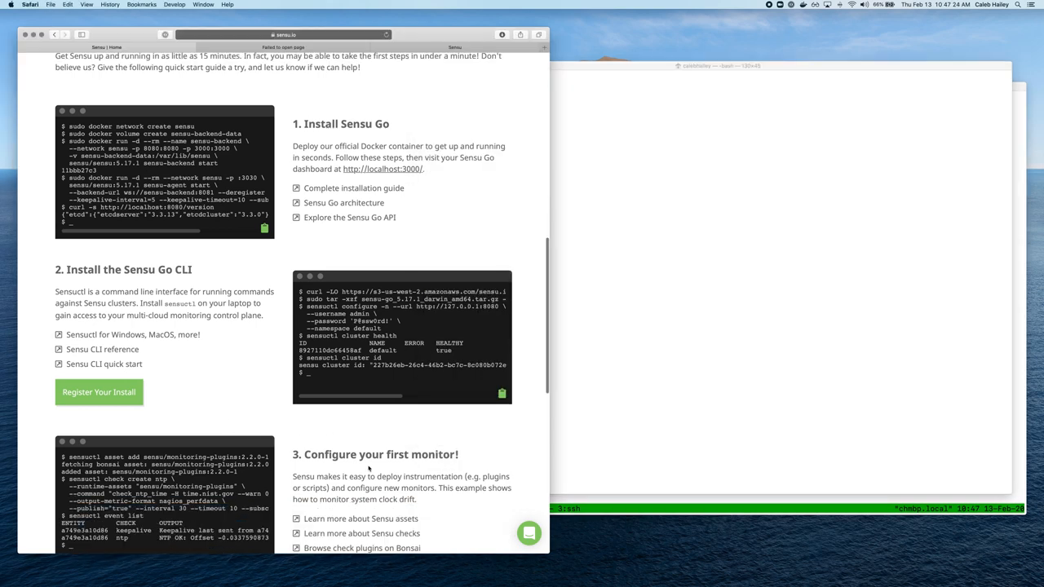
# Review the asset, ntp check and keepalive event output, then switch to the local dashboard
pyautogui.scroll(-3)
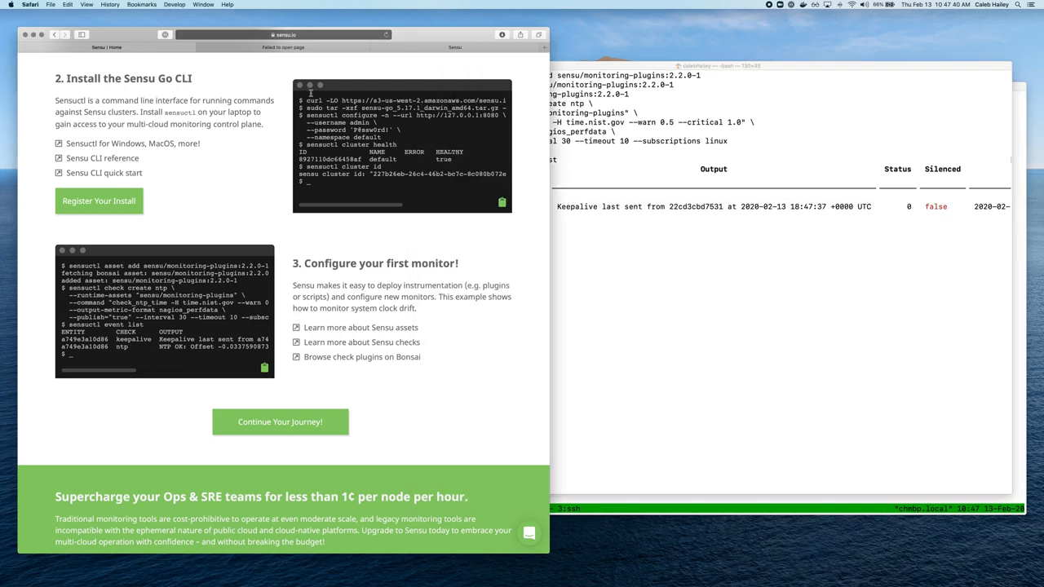
pyautogui.click(284, 46)
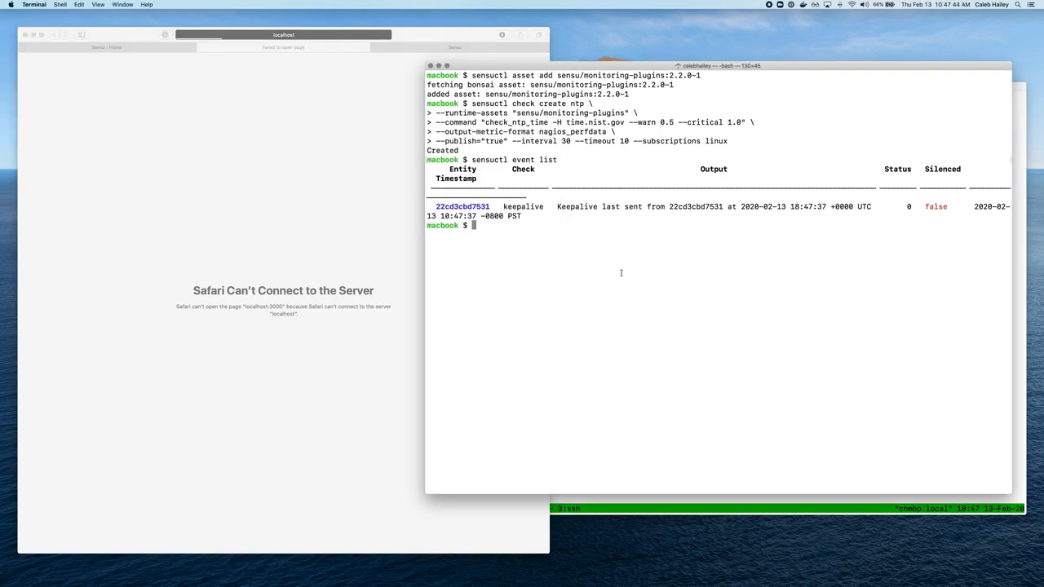
# Reload localhost:3000 and sign in as admin to see the keepalive and ntp events
pyautogui.press('Return')
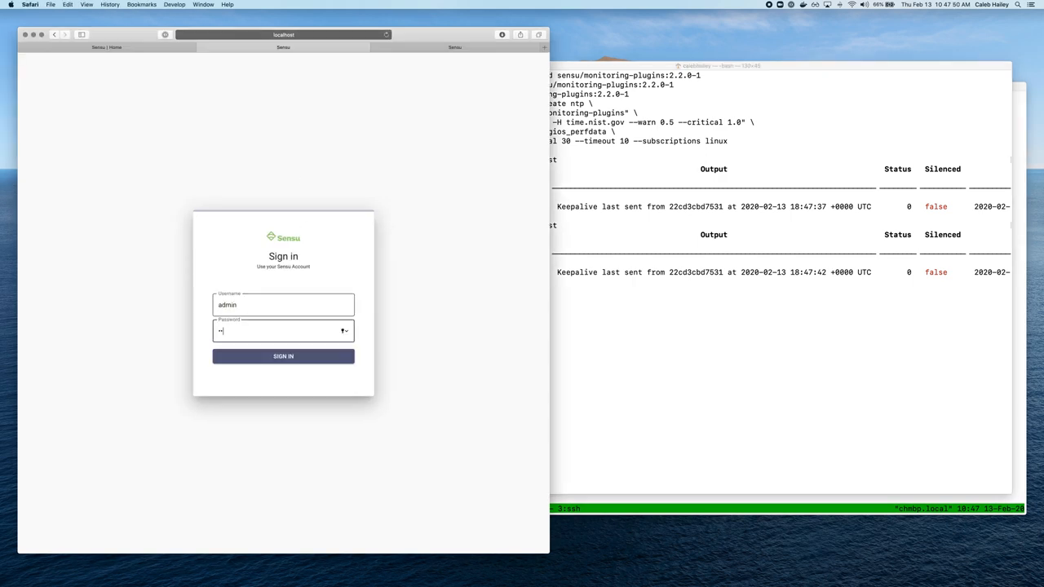
pyautogui.click(284, 356)
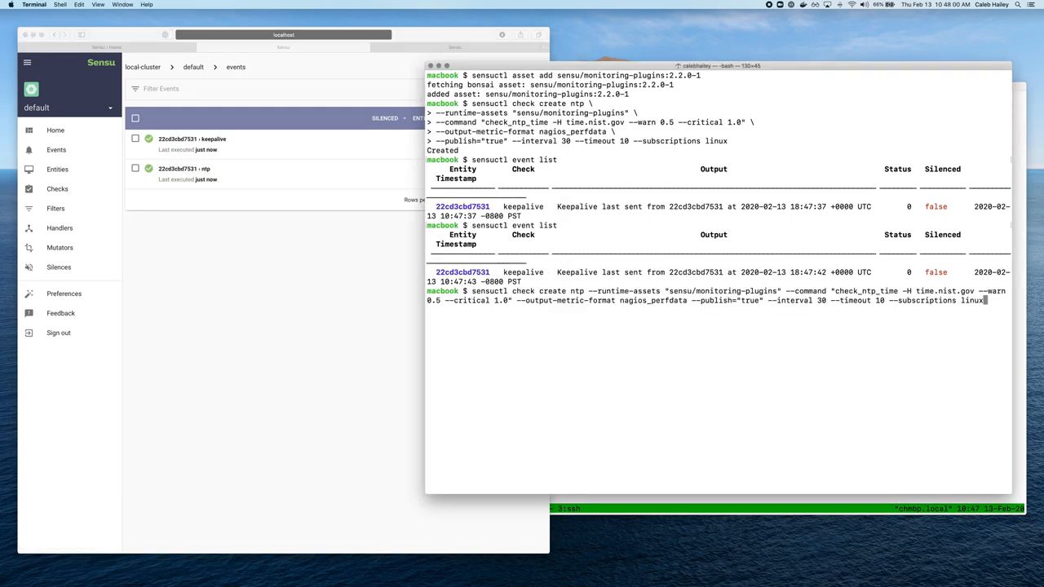
# Run sensuctl event list again so the ntp event reports NTP OK
pyautogui.press('Return')
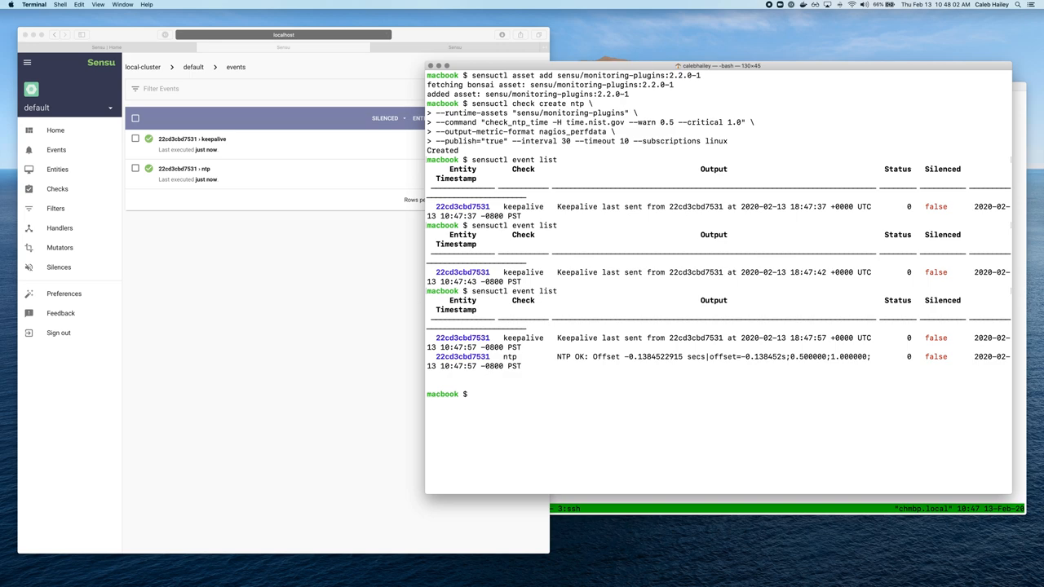
pyautogui.moveTo(855, 294)
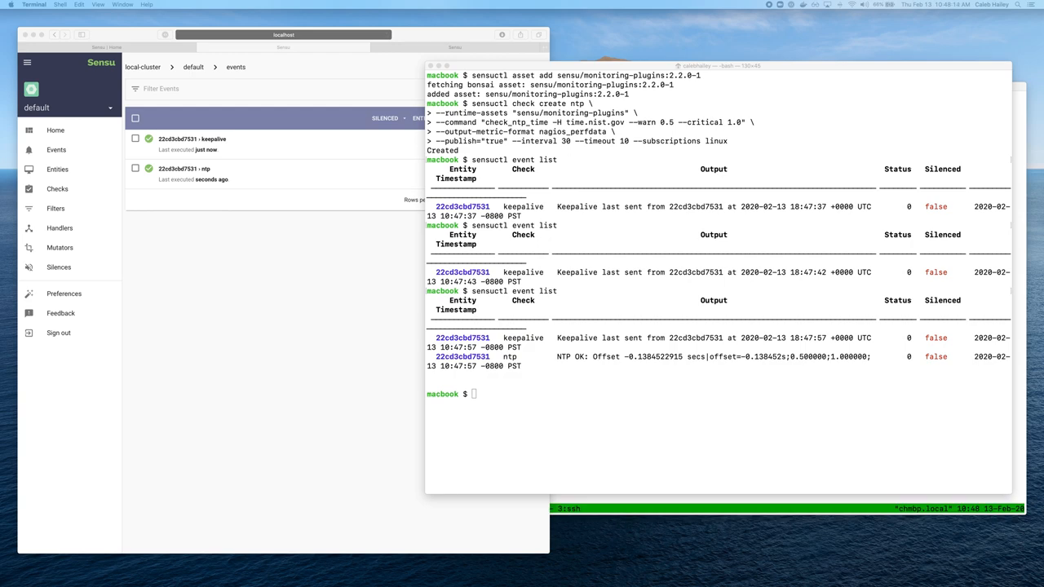
pyautogui.moveTo(542, 390)
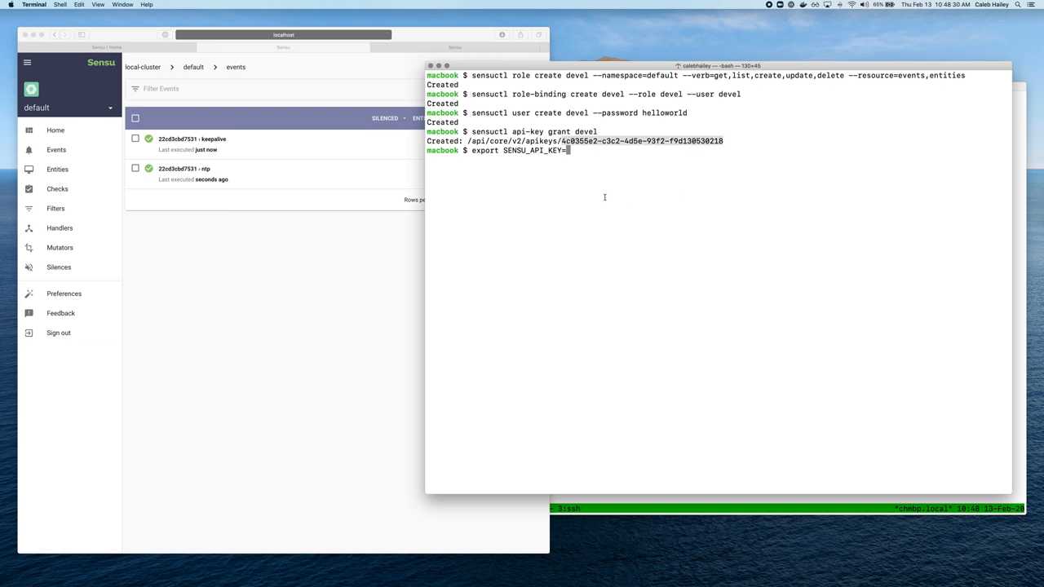
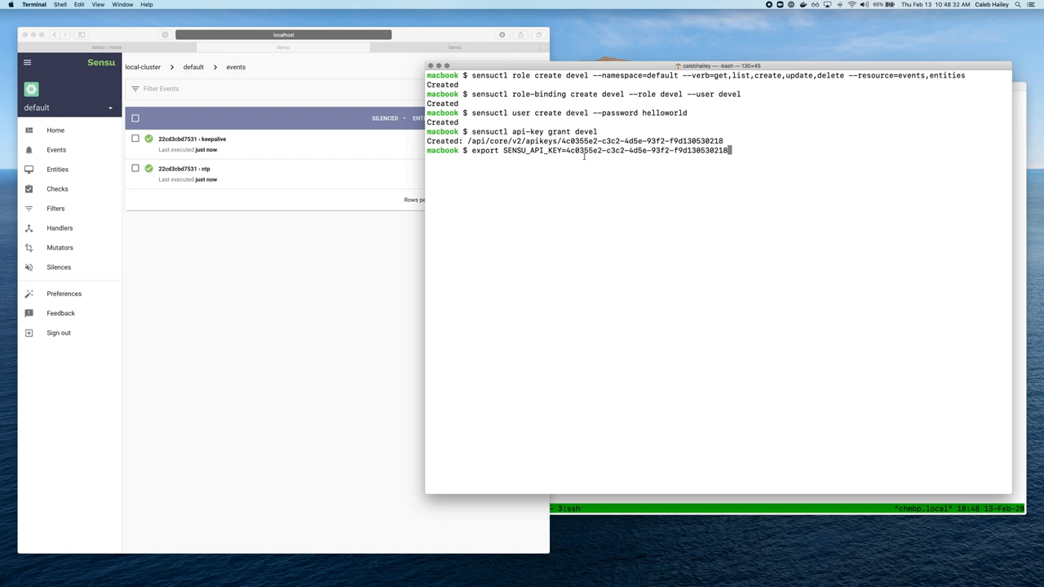
pyautogui.press('Return')
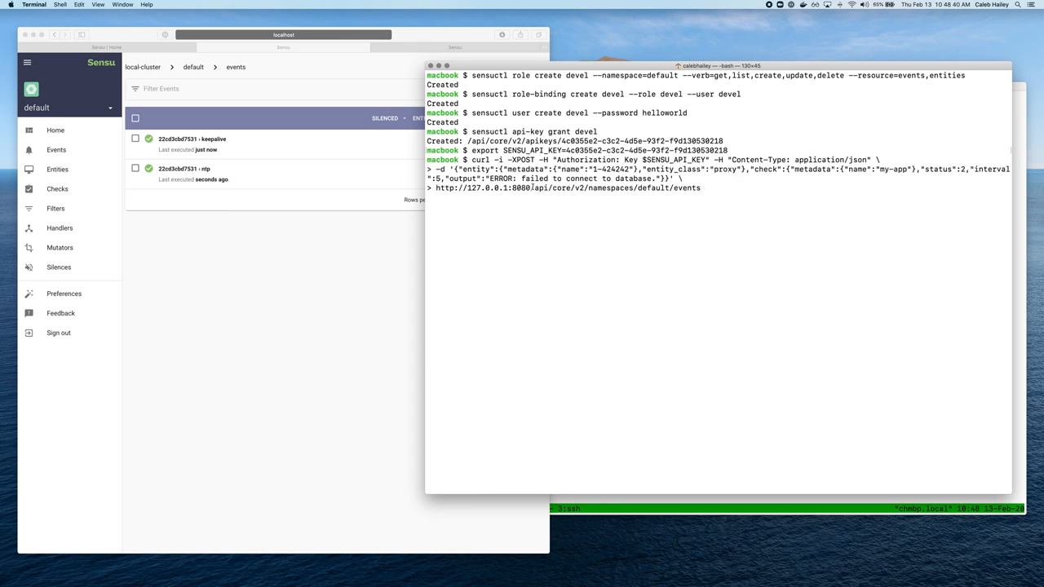
pyautogui.moveTo(512, 238)
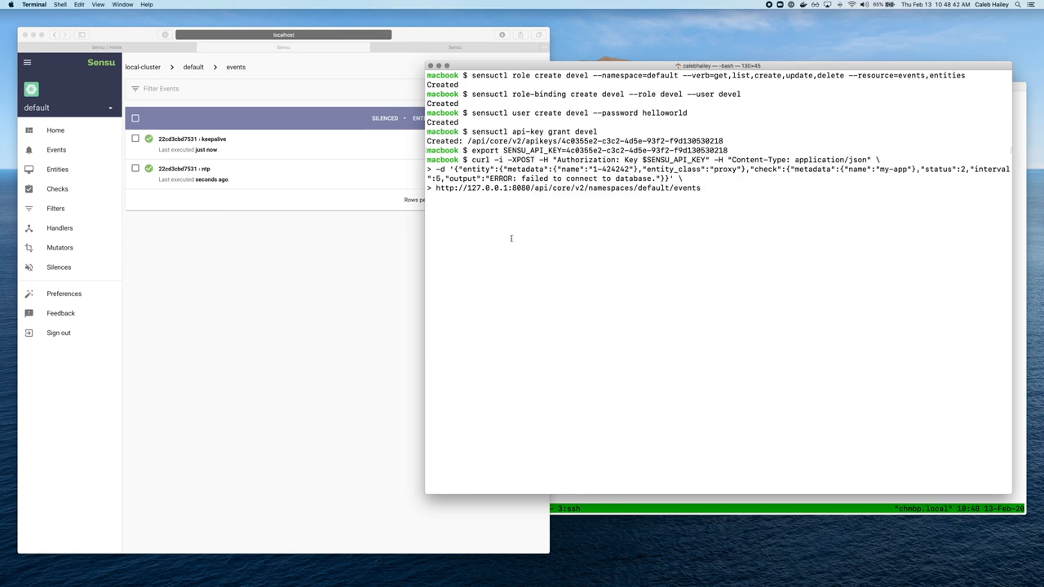
pyautogui.press('Return')
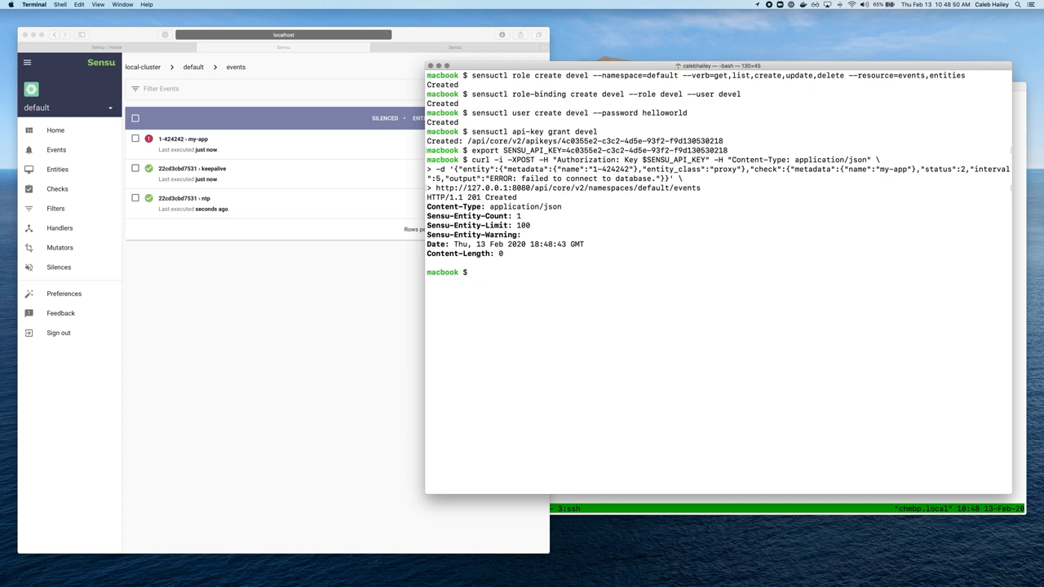
pyautogui.moveTo(962, 189)
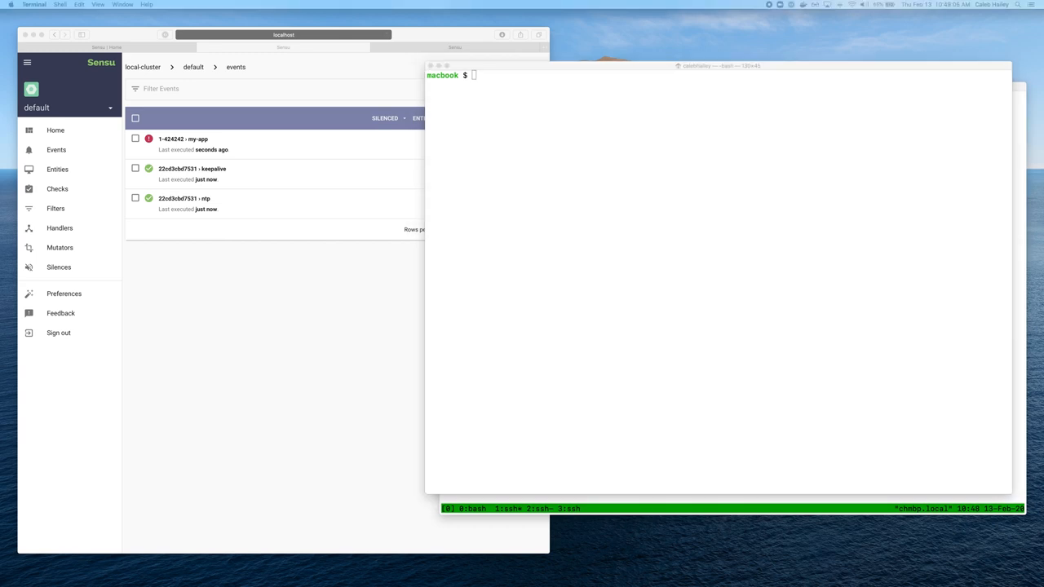
pyautogui.write('sensuctl configure -n --url http://35.162.47.242:8080 \\')
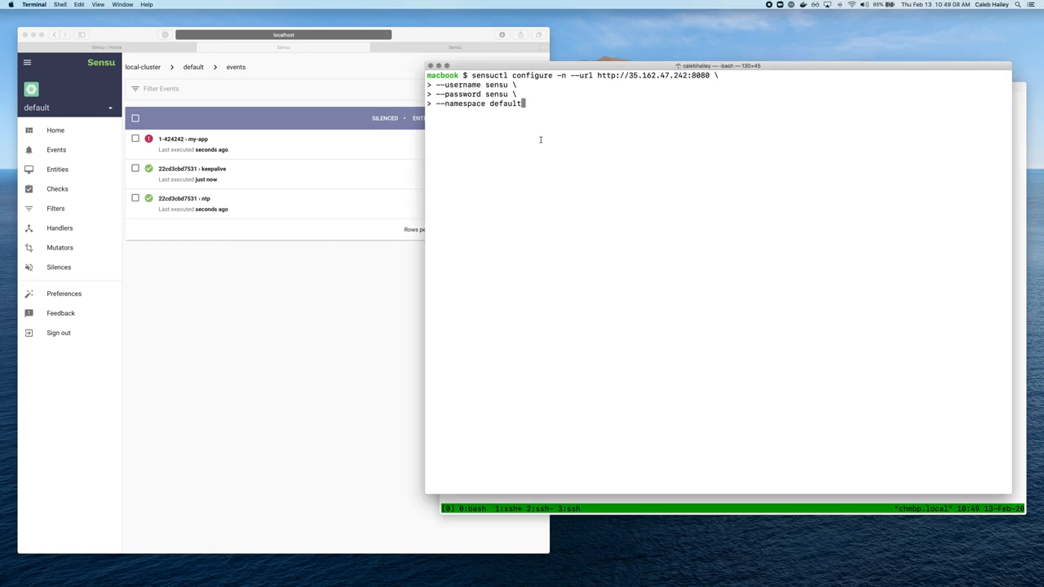
pyautogui.press('Return')
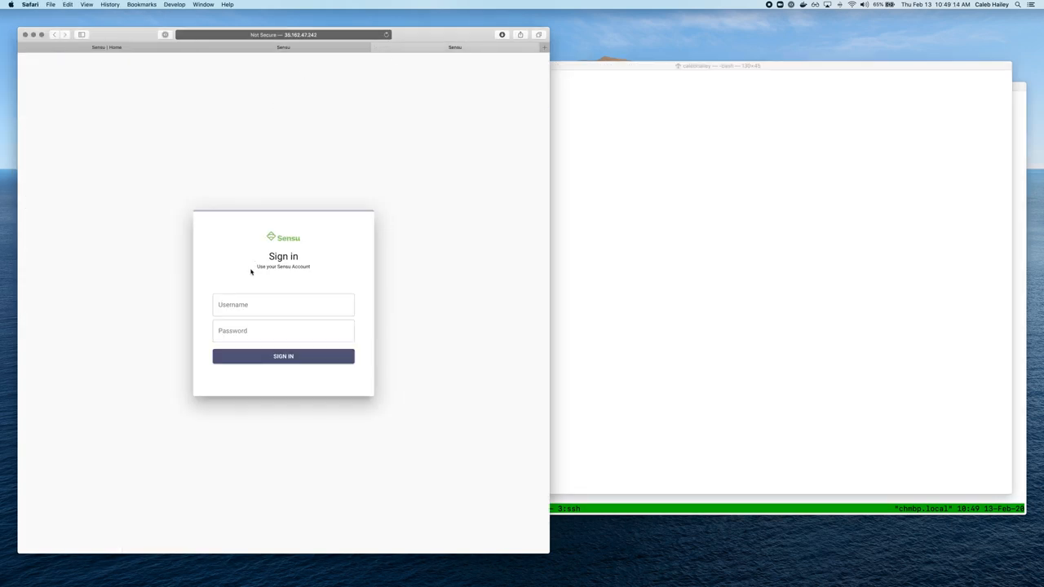
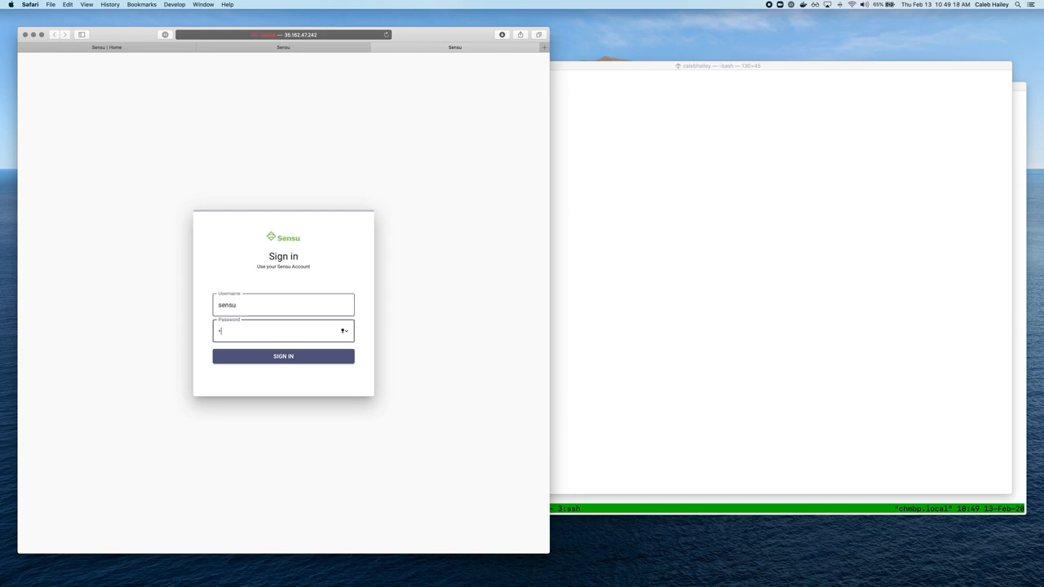
# Sign in to the remote dashboard, dismiss the save-login prompt, and view the empty Entities list
pyautogui.click(284, 355)
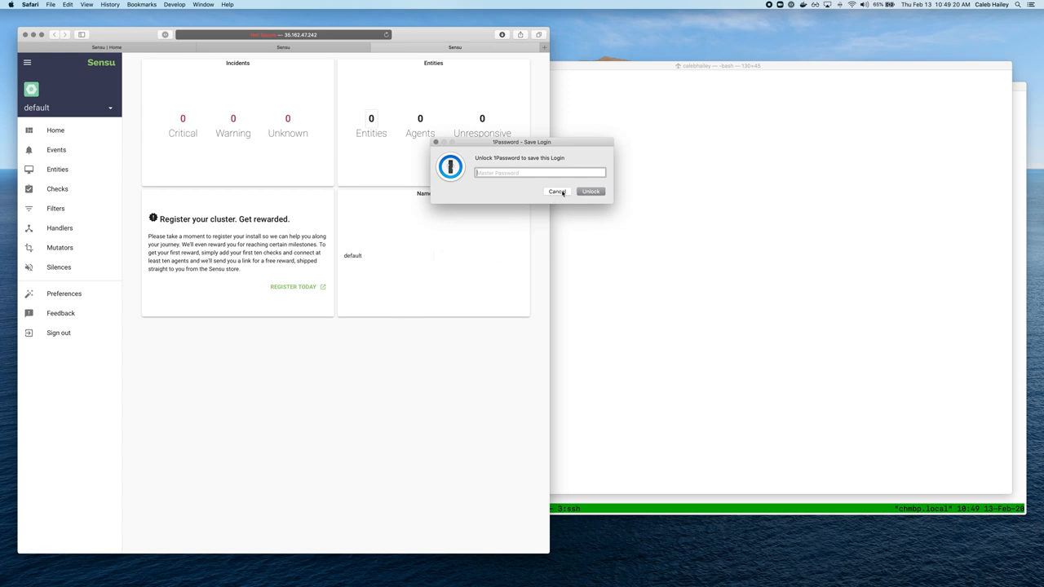
pyautogui.click(558, 192)
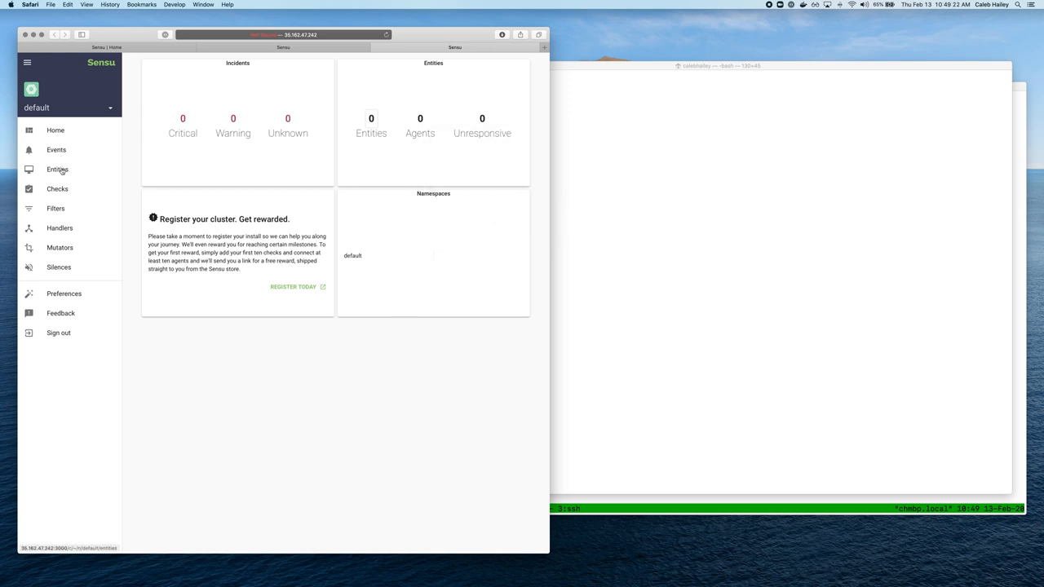
pyautogui.click(57, 168)
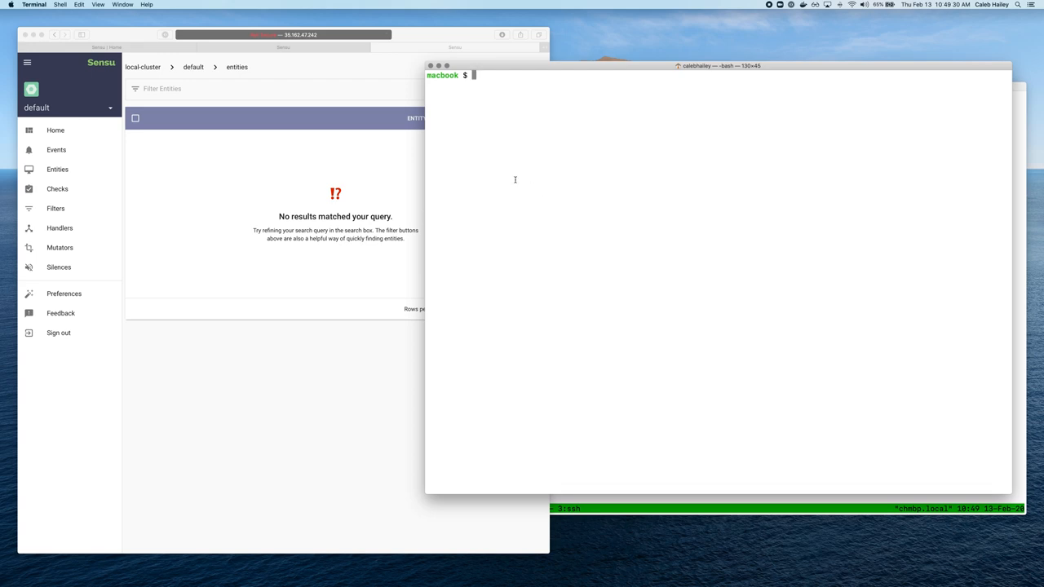
# Start a sensu-agent 5.17.1 container on the sensu network against the AWS backend with the linux subscription
pyautogui.write('sudo docker run -d --rm --network sensu -p :3030 \\')
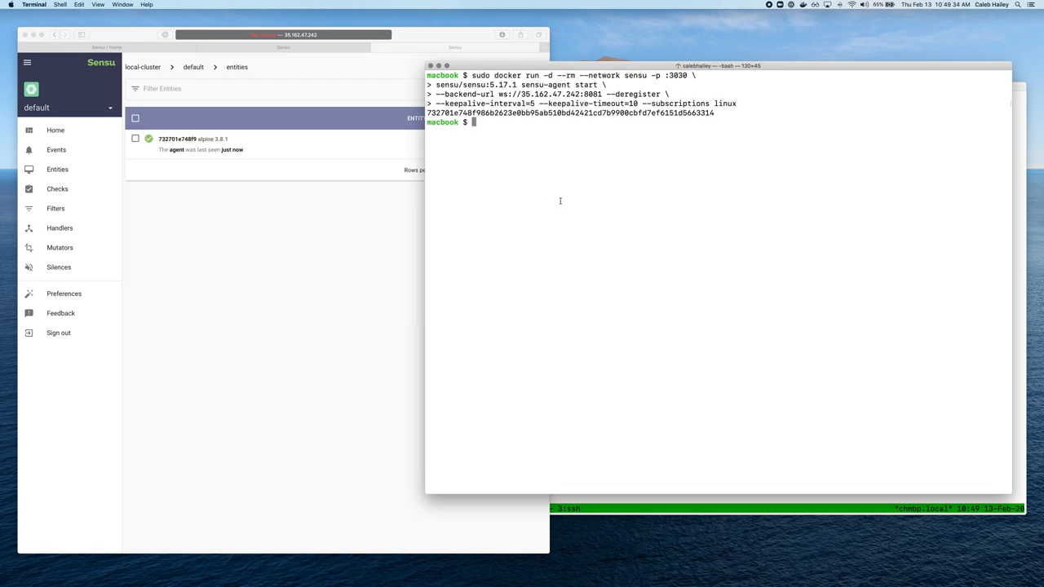
pyautogui.moveTo(305, 293)
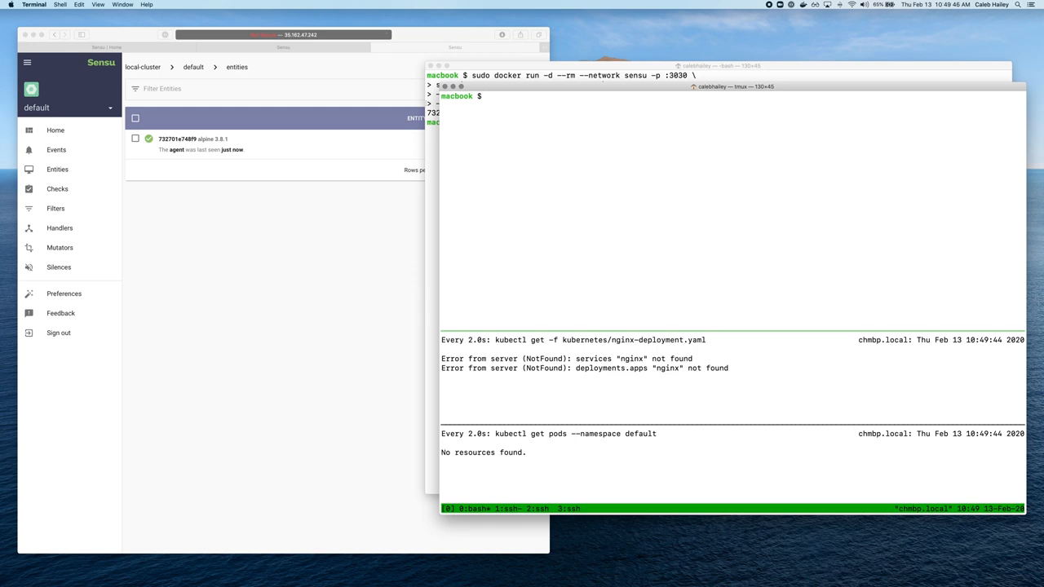
# Apply kubernetes/nginx-deployment.yaml to deploy nginx to the cluster
pyautogui.write('kubectl apply -f kubernetes/nginx-deployment.yaml')
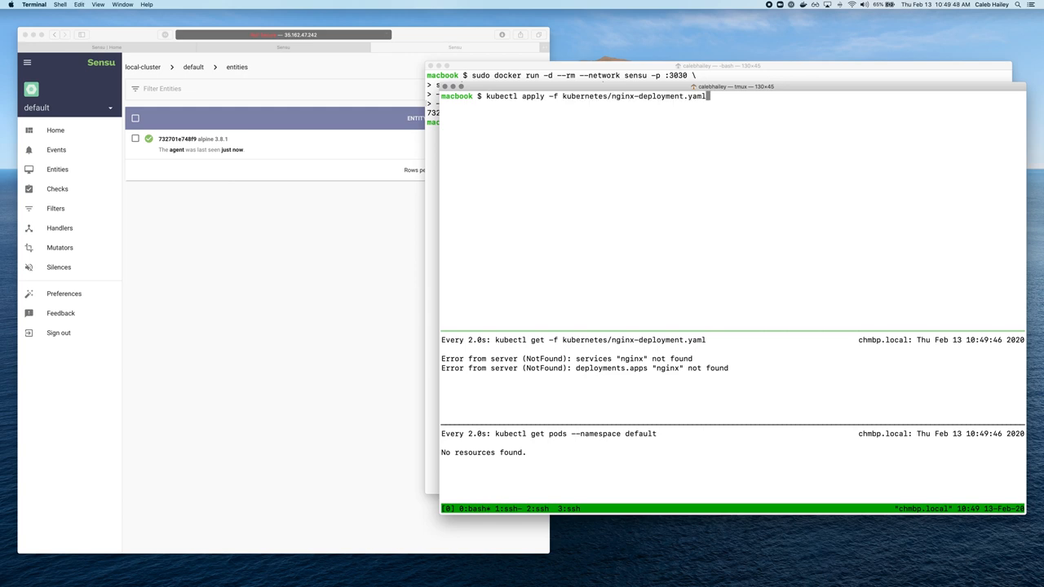
pyautogui.press('Return')
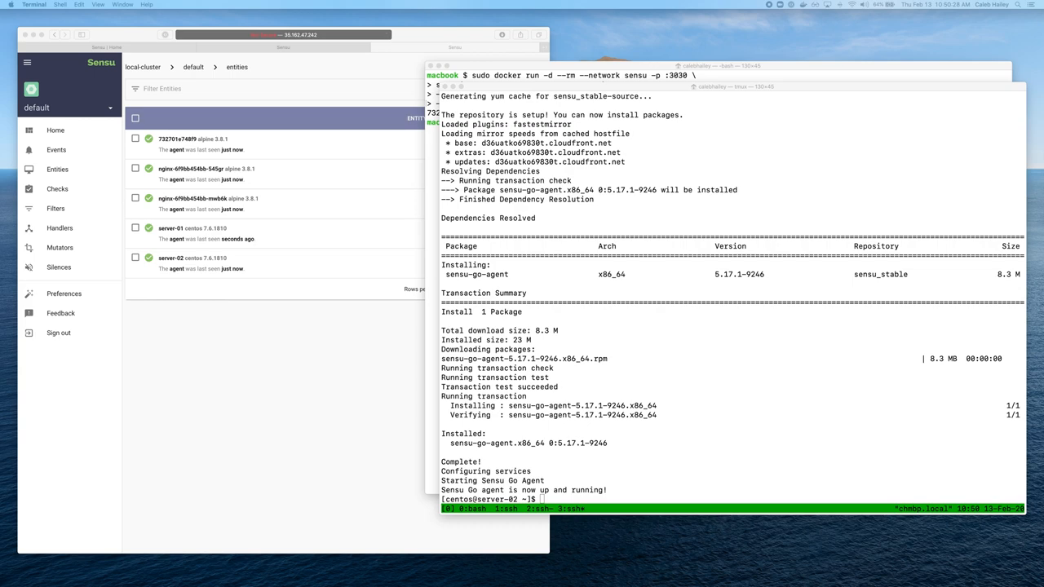
pyautogui.moveTo(500, 453)
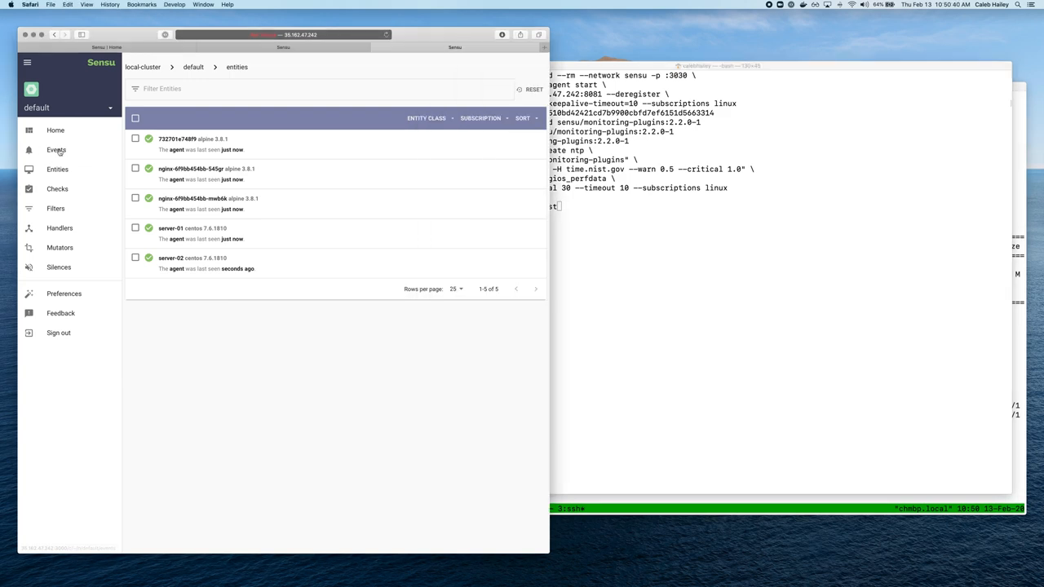
# Filter dashboard events to the ntp check, then list the five keepalive events with sensuctl
pyautogui.click(56, 150)
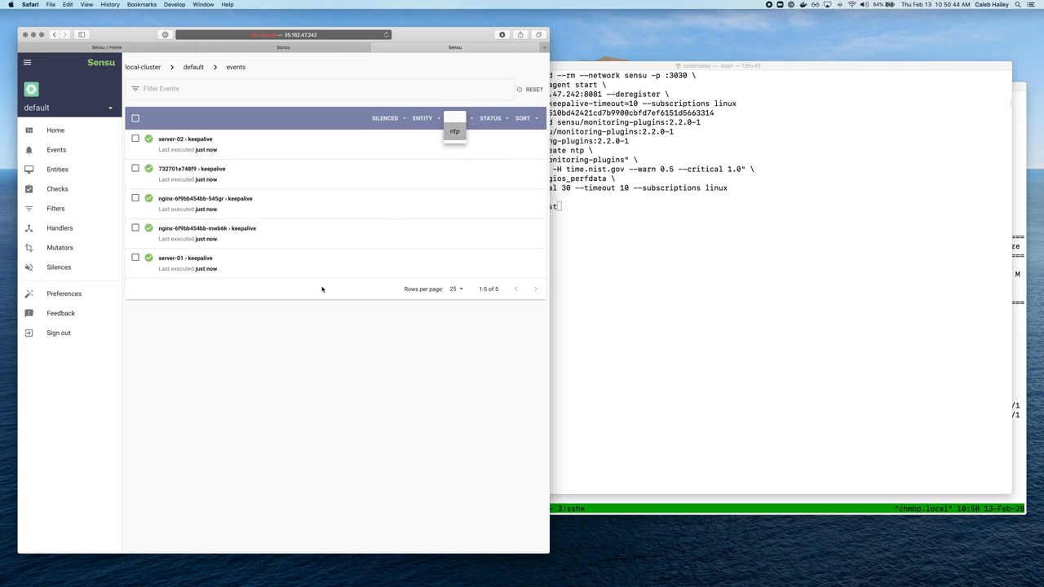
pyautogui.click(454, 131)
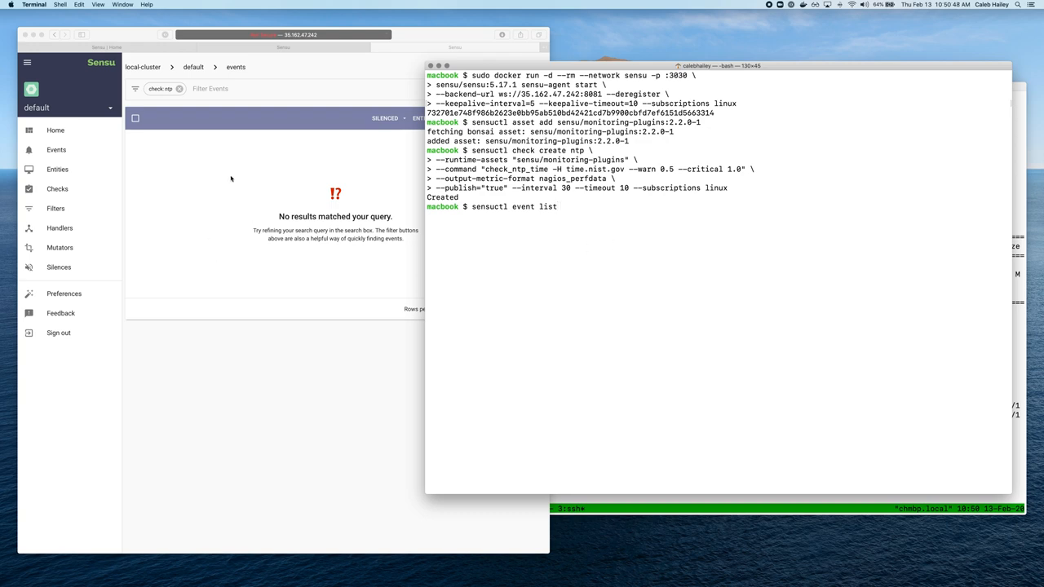
pyautogui.moveTo(590, 235)
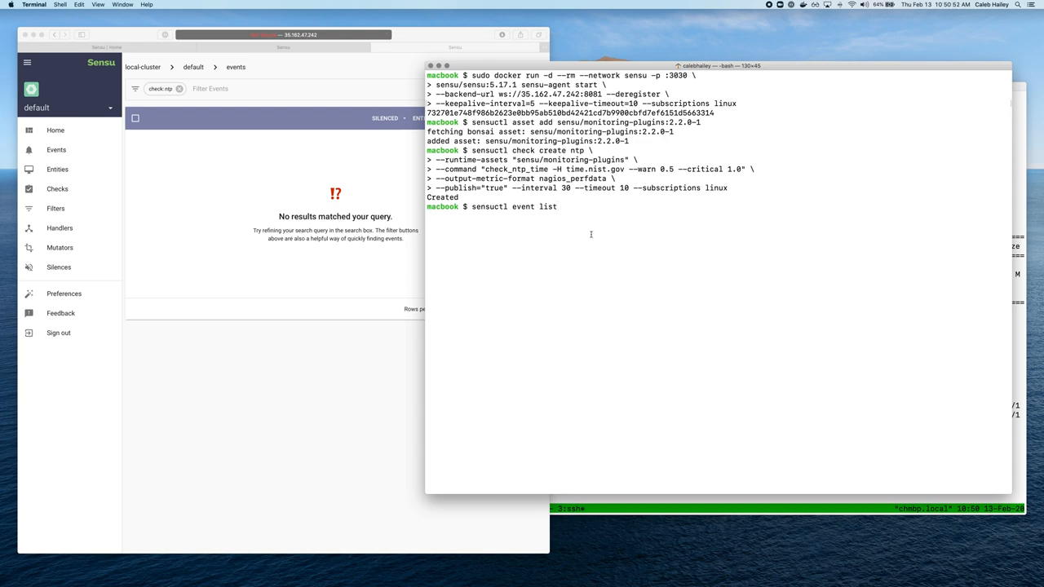
pyautogui.press('Return')
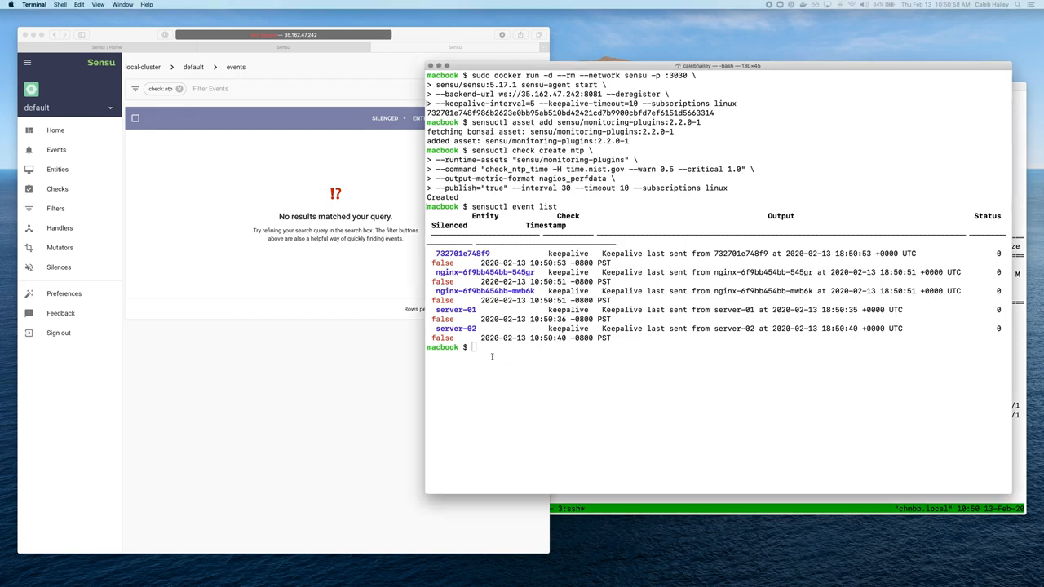
# Attempt sensuctl create check without supplying a definition file
pyautogui.write('sensuctl create')
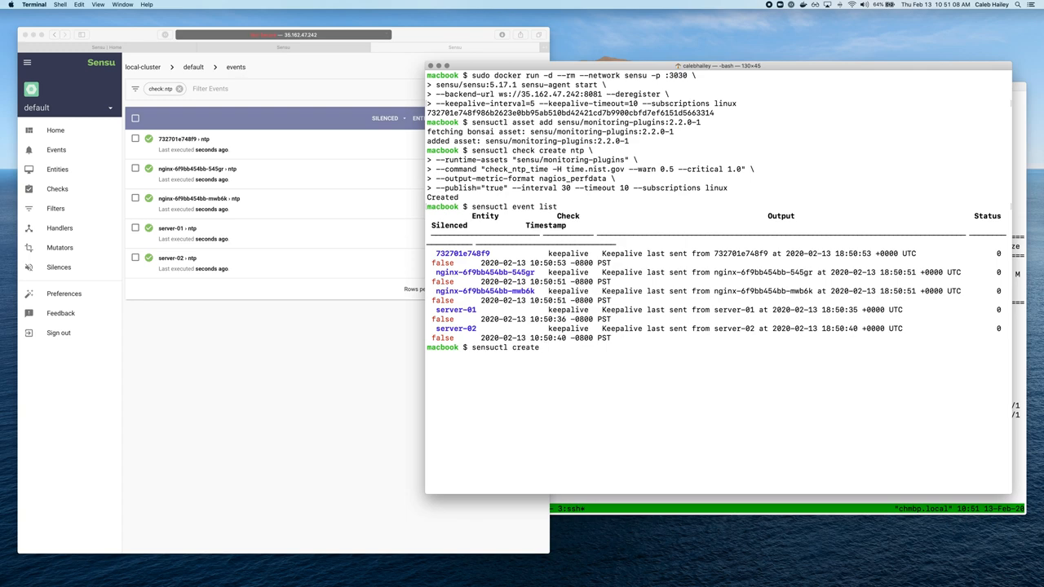
pyautogui.write('check')
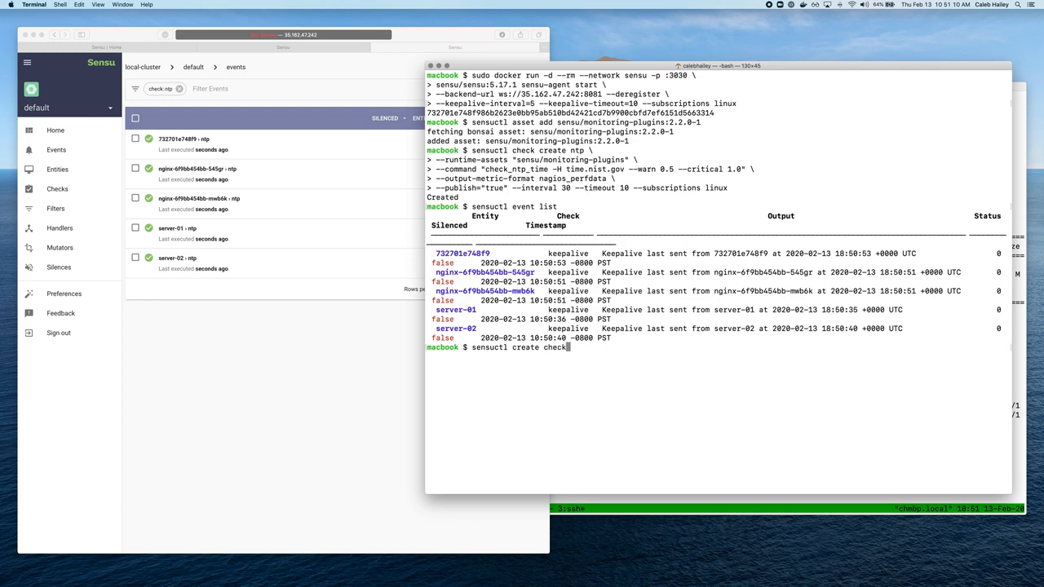
pyautogui.press('Return')
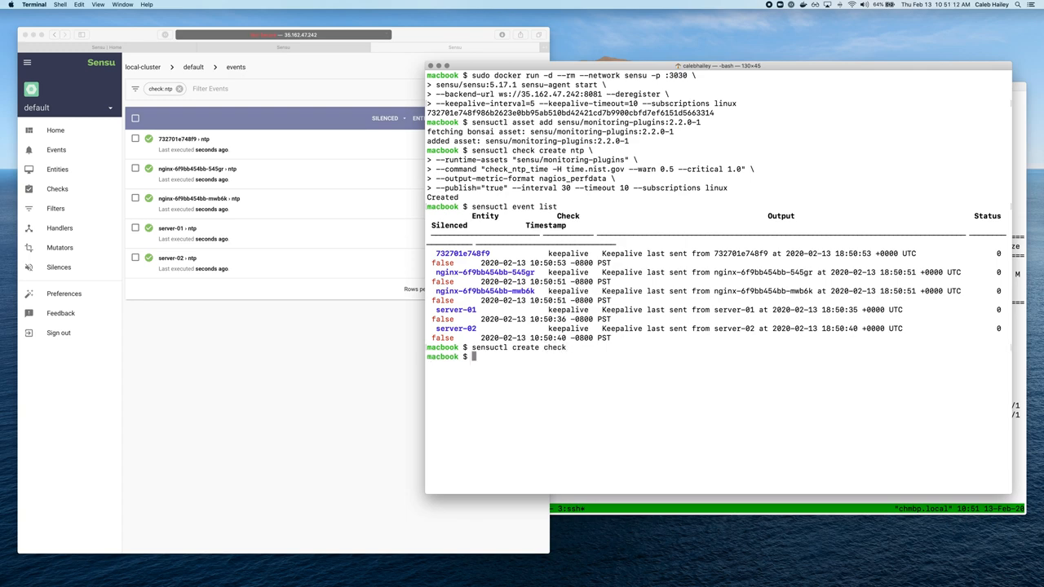
# Move into the projects/sensu/demos/intro demo folder
pyautogui.write('cd')
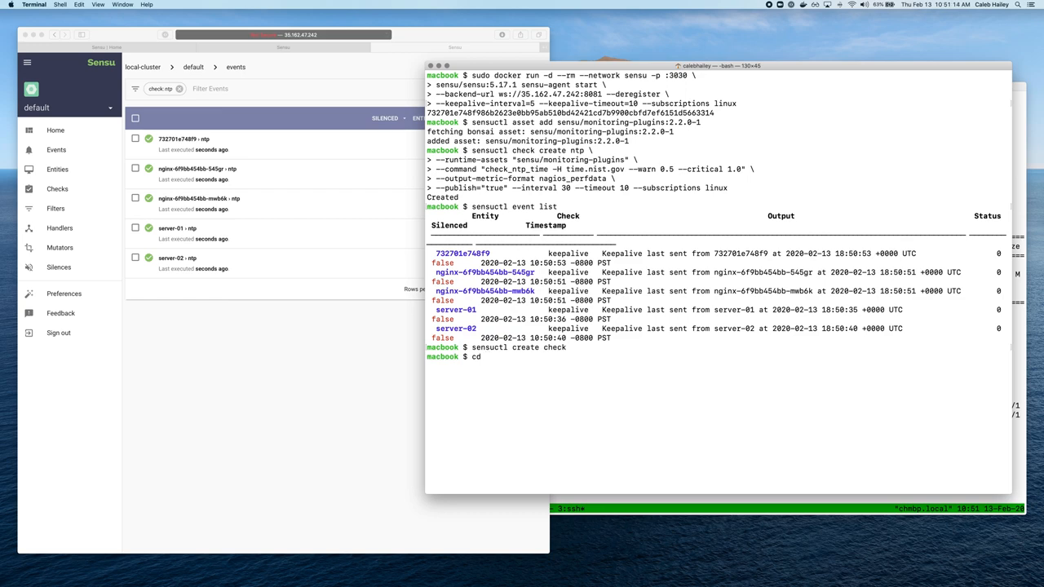
pyautogui.write('projects/sensu/')
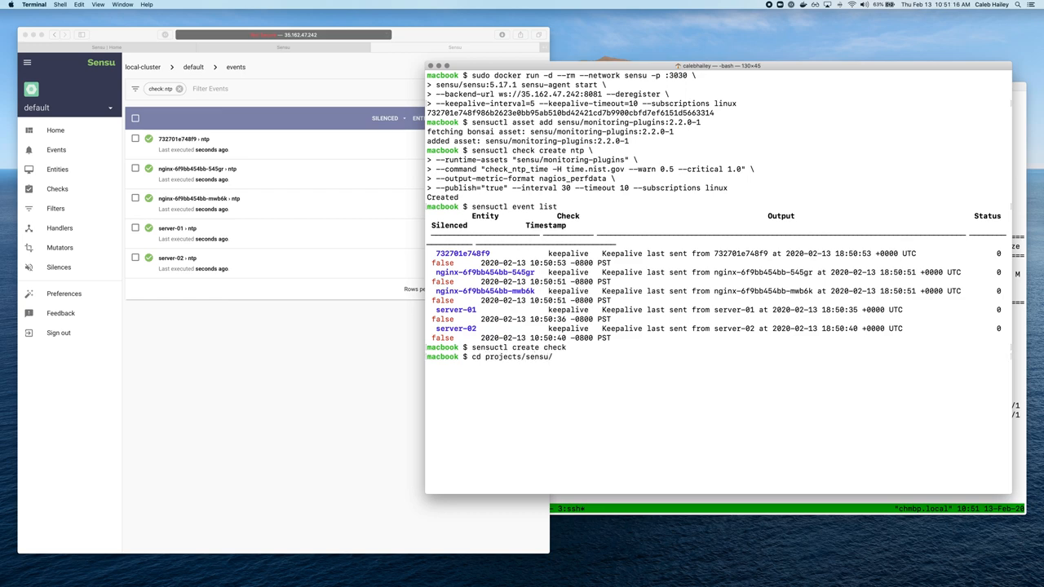
pyautogui.write('demos/intro')
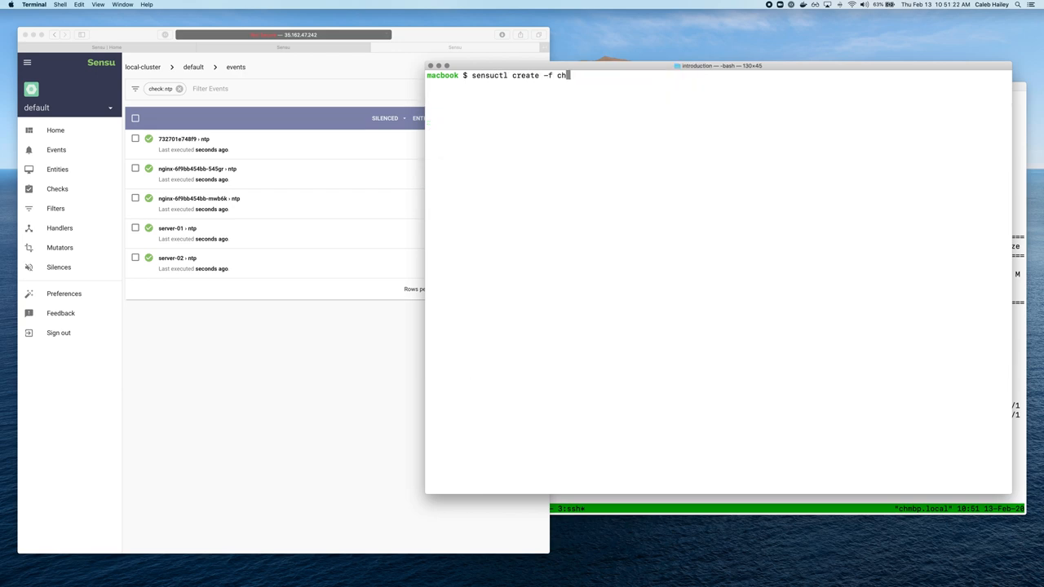
# Create the nginx check from check-nginx.yaml and clear the check:ntp filter to show all events
pyautogui.press('Return')
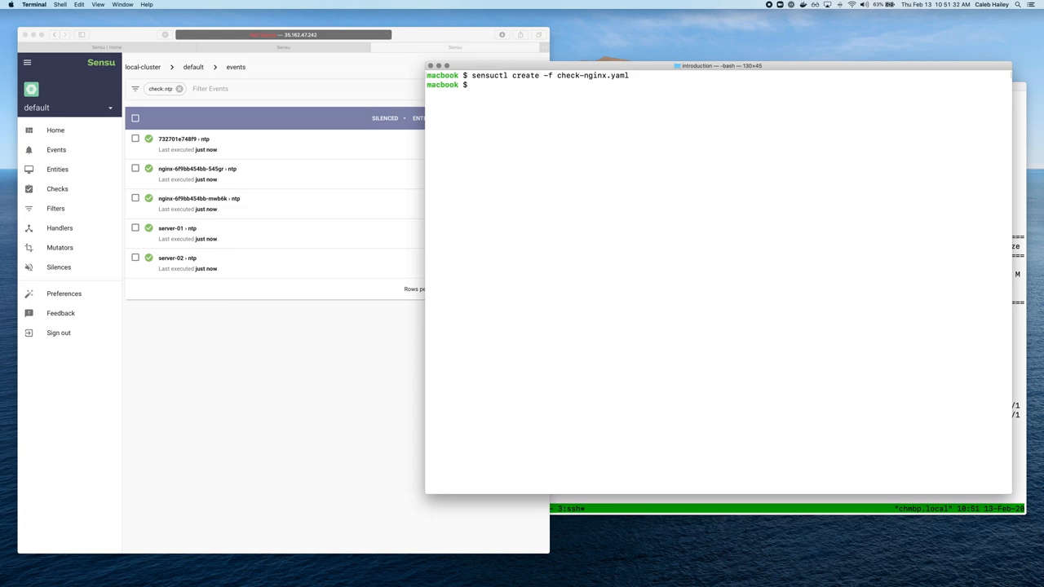
pyautogui.moveTo(229, 337)
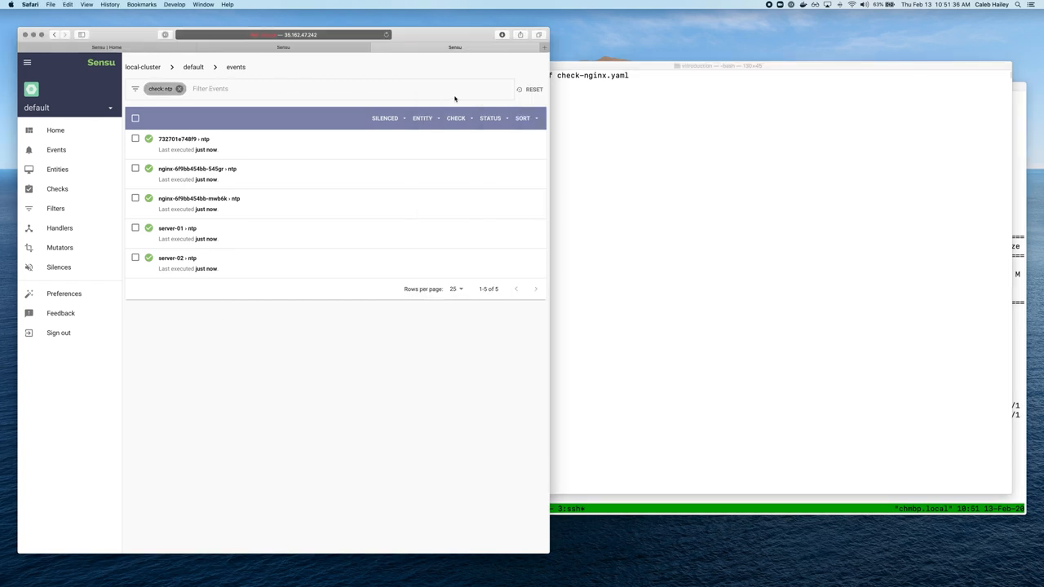
pyautogui.click(180, 88)
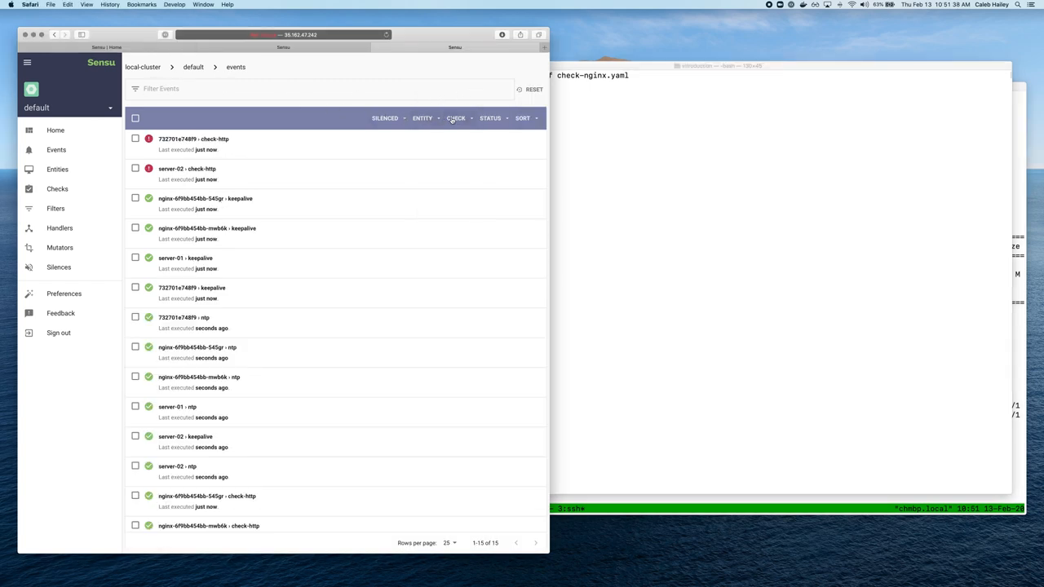